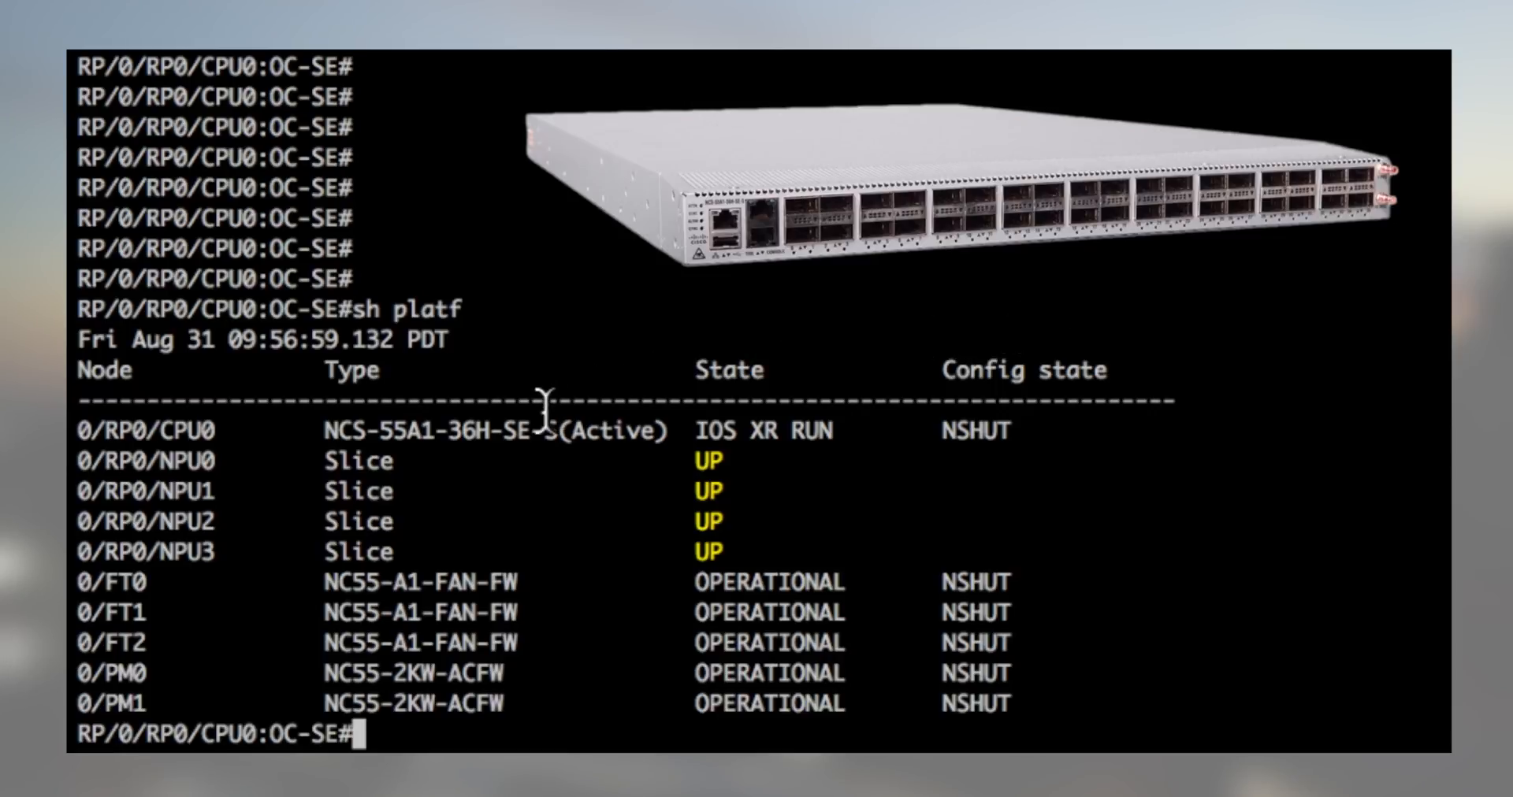
# Highlight chassis model NCS-55A1-36H-SE-S and type the 'sh ve' version command
pyautogui.doubleClick(434, 431)
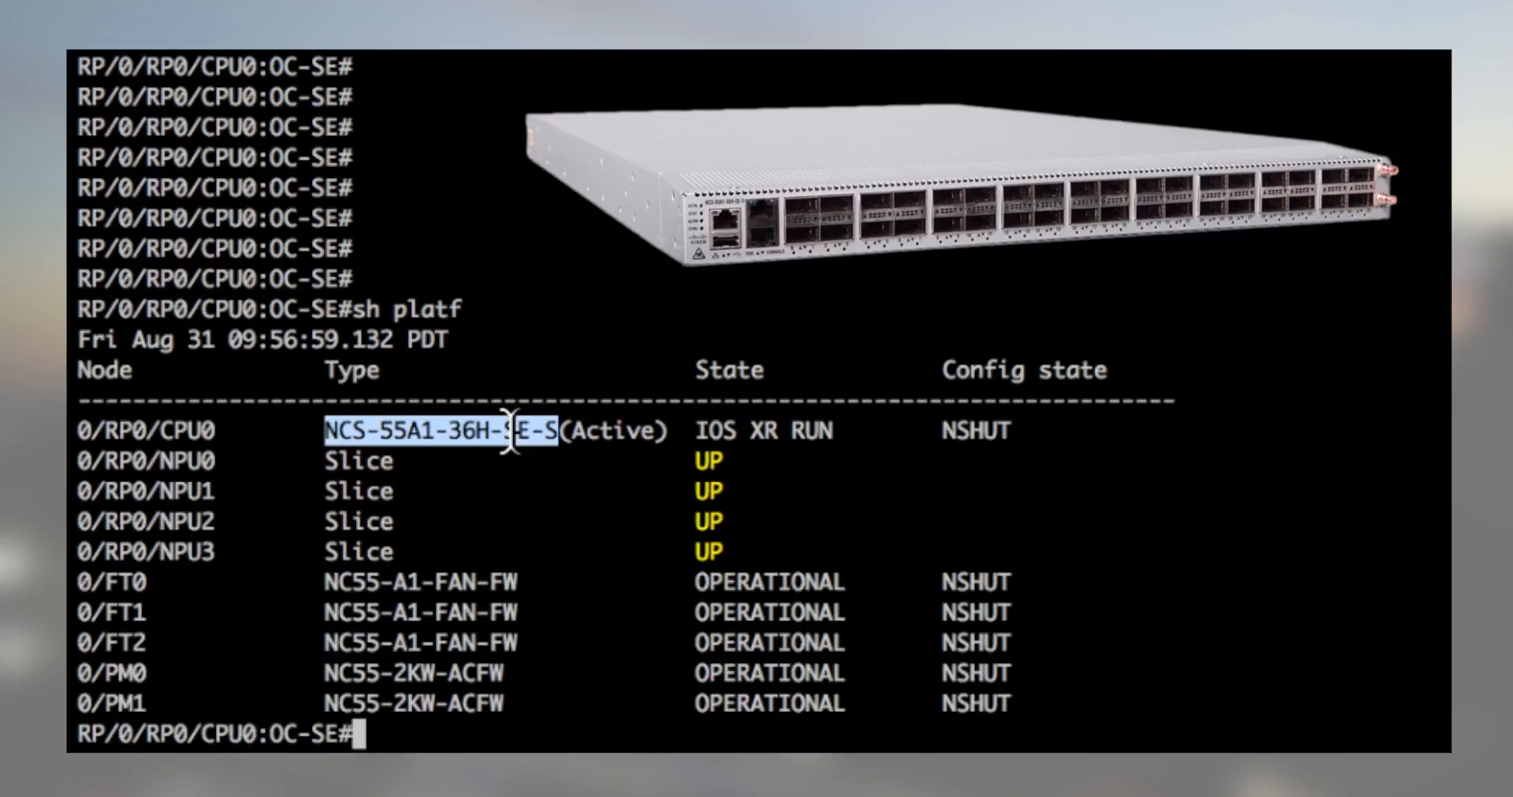
pyautogui.write('sh ve')
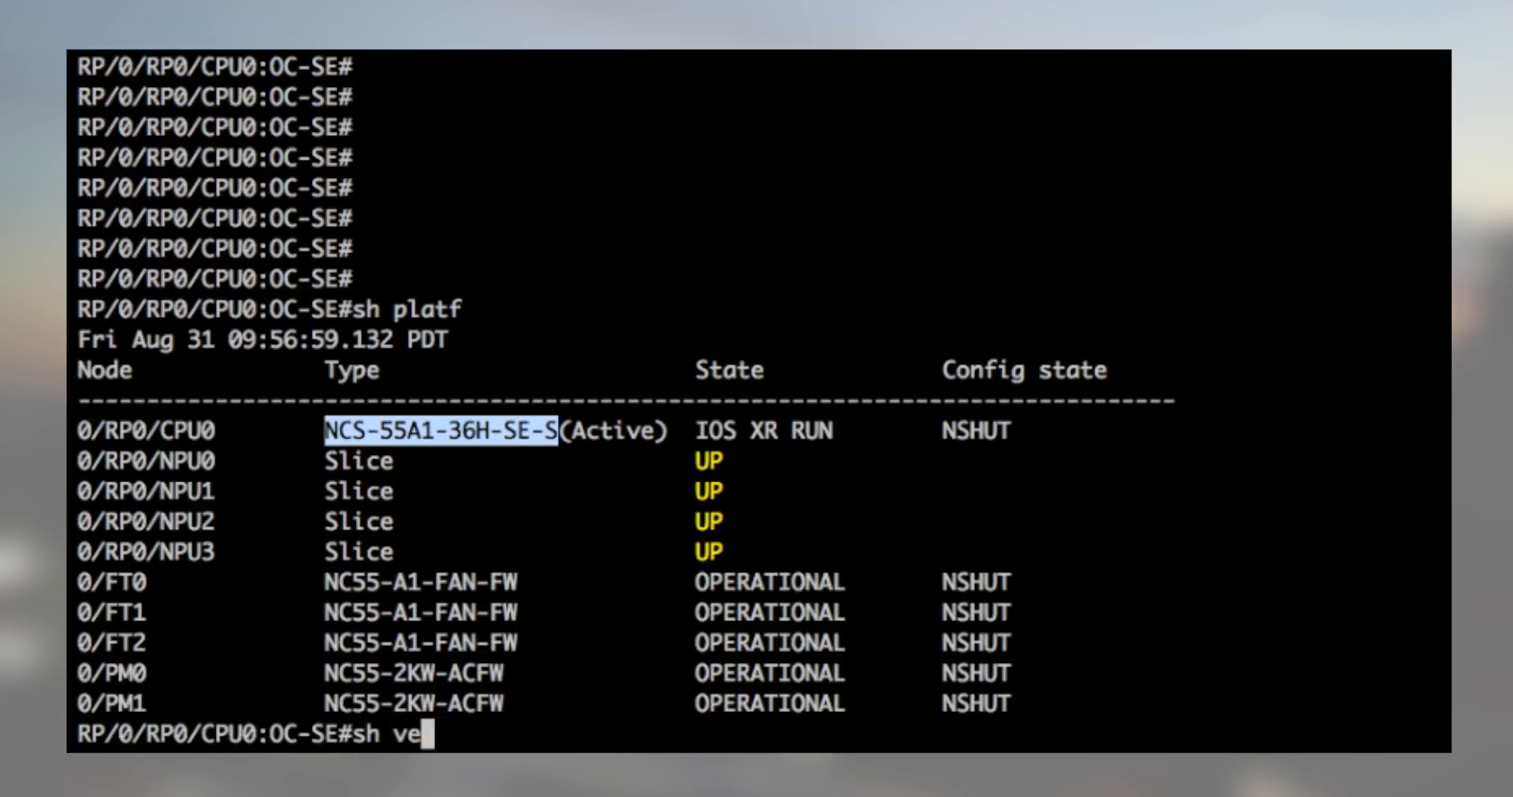
# Show the software version, sampler-map SAM-MAP and the EX-MAP-IPFIX exporter map configuration
pyautogui.press('Return')
pyautogui.write('sh run interface TenGigE0/0/0/0/0')
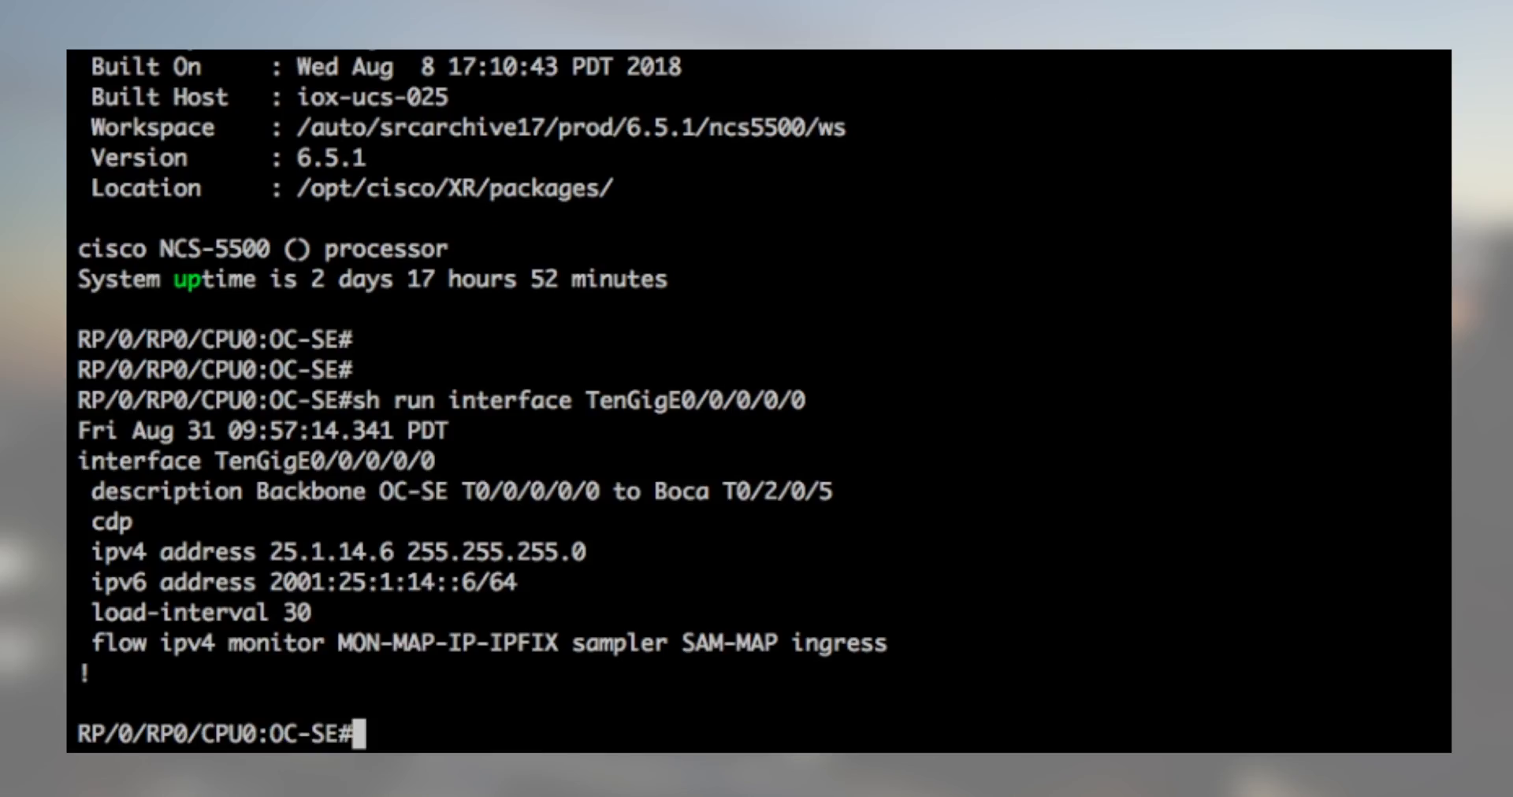
pyautogui.moveTo(688, 649)
pyautogui.write('sh run')
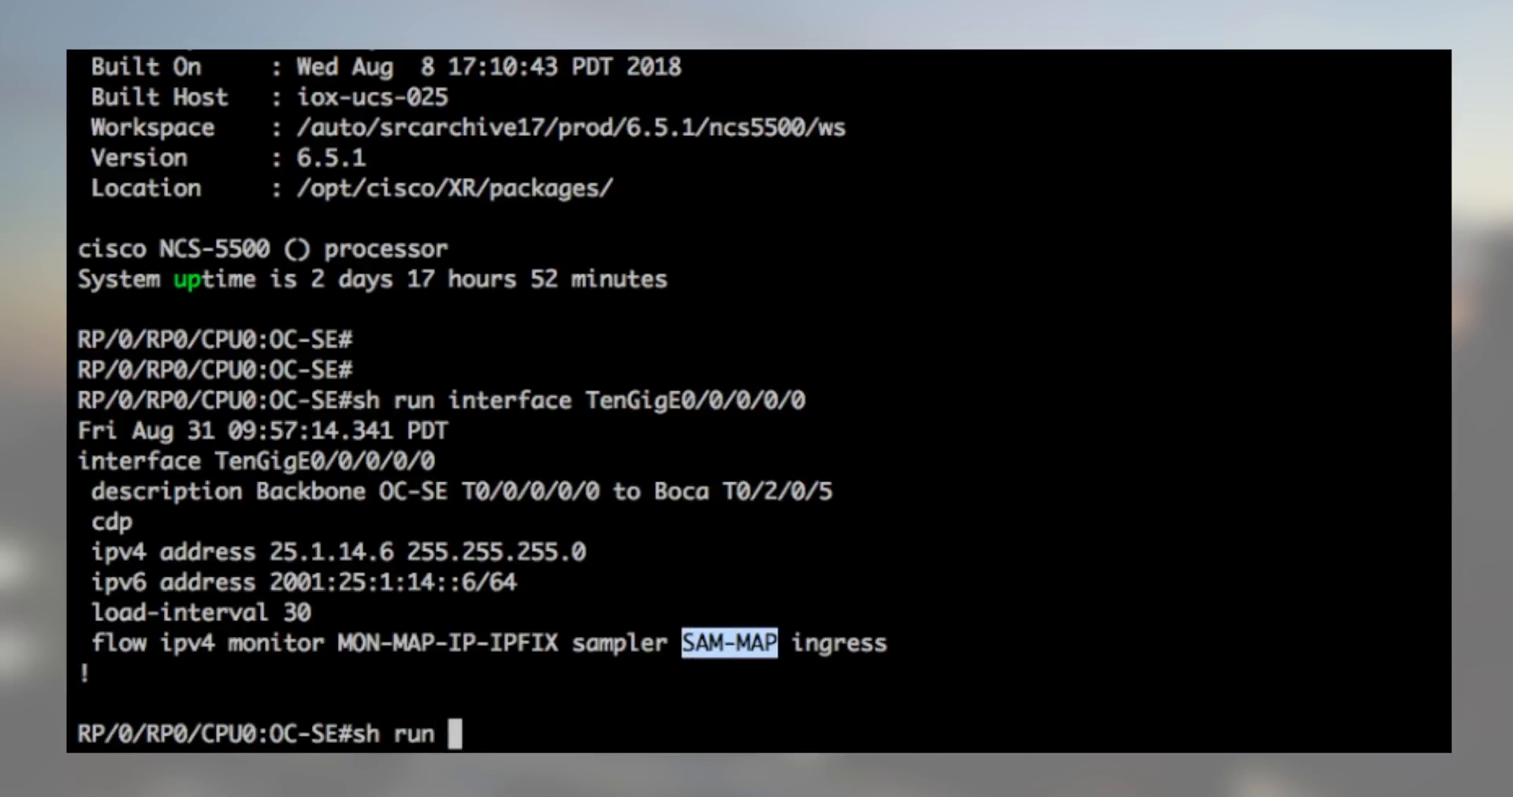
pyautogui.write('sampler-map SAM-MAP')
pyautogui.write('sh run flow monitor-map MON-MAP-IP-IPFIX')
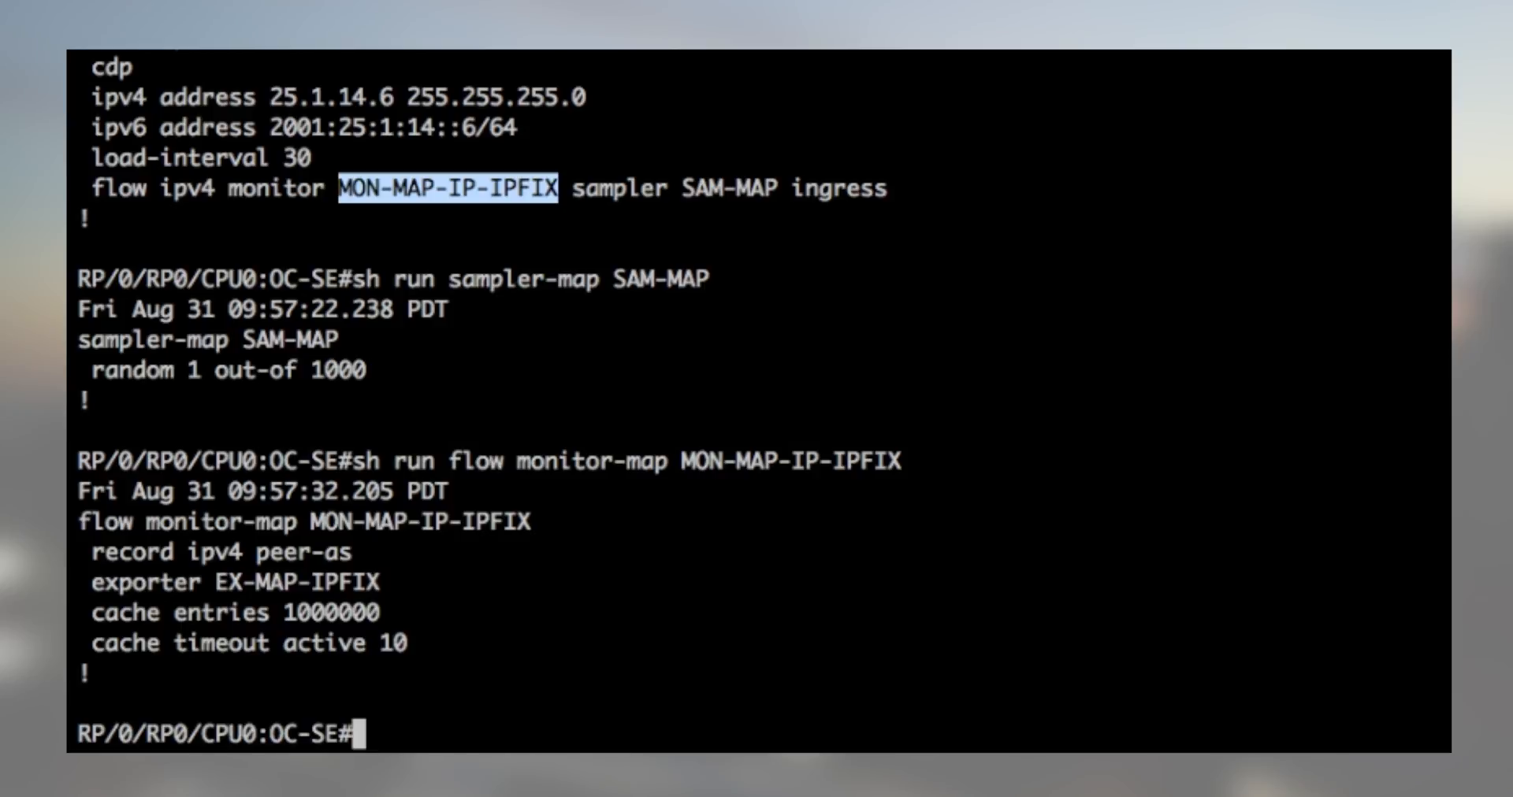
pyautogui.write('sh run flow exporter-map EX-MAP-IPFIX')
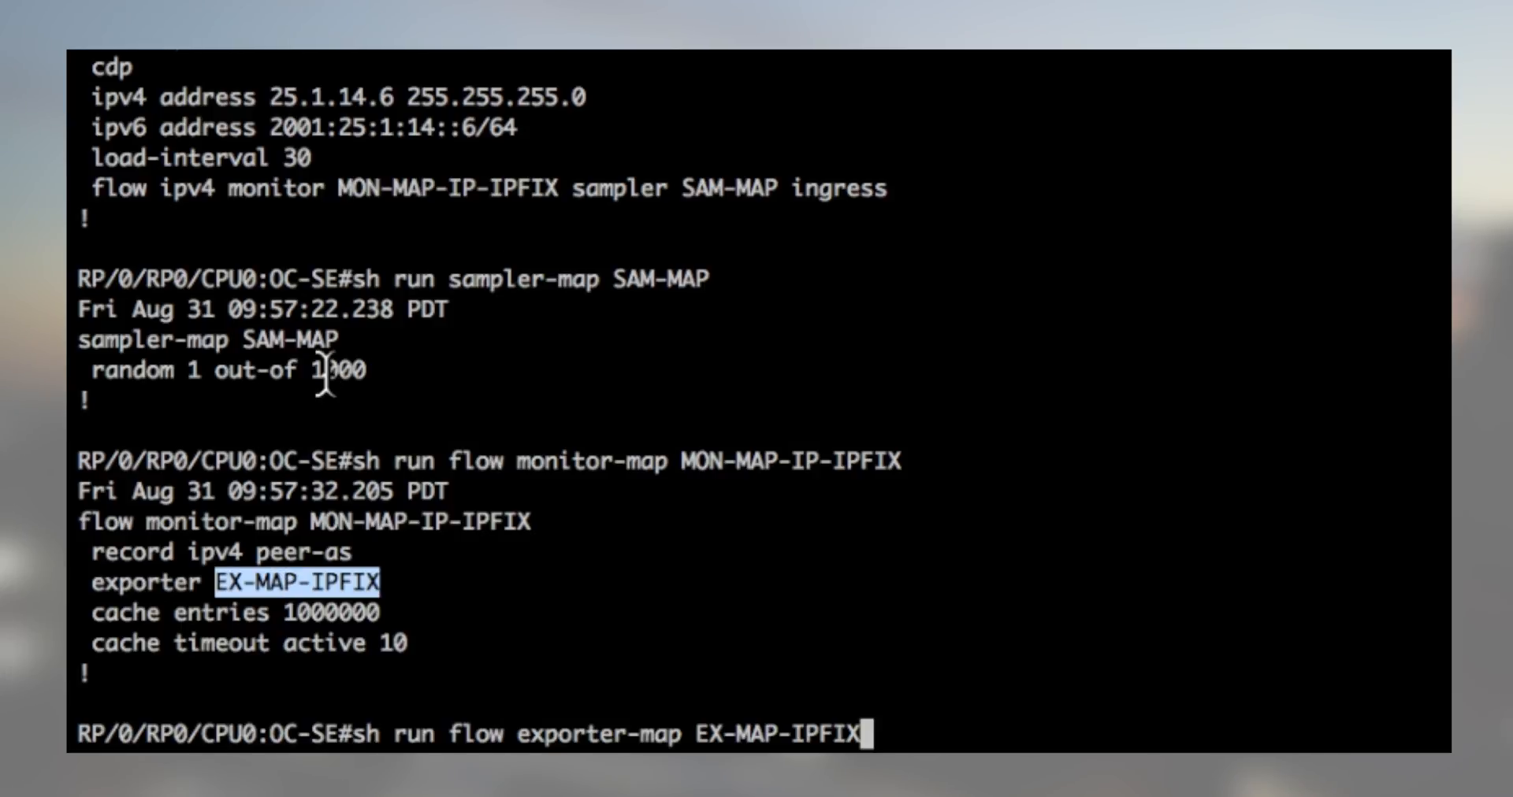
pyautogui.press('Return')
pyautogui.write('sh run router bgp 1')
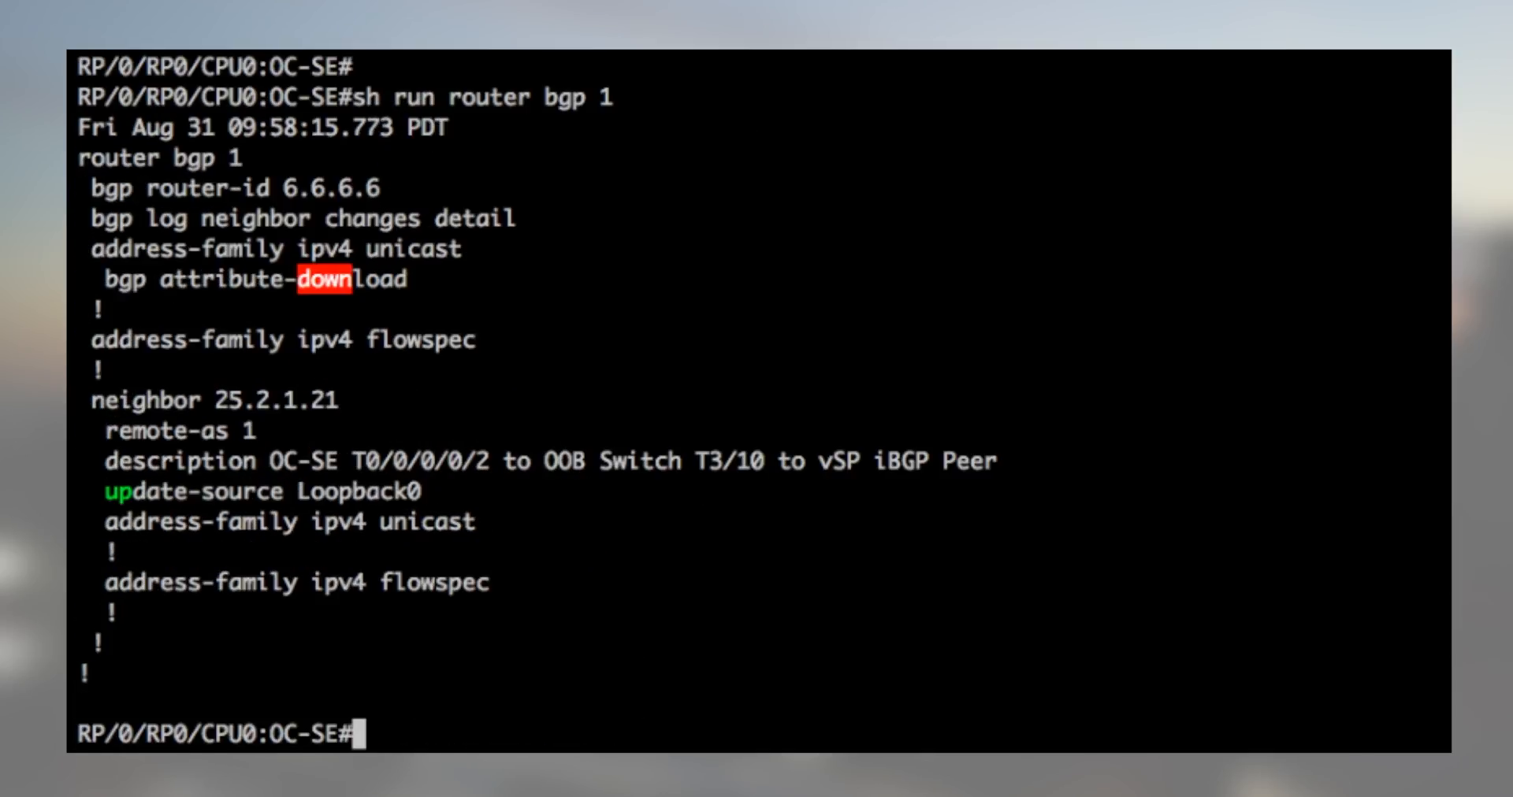
# Highlight BGP neighbor 25.2.1.21, then display the flowspec running configuration with 'sh run flowspec'
pyautogui.doubleClick(274, 399)
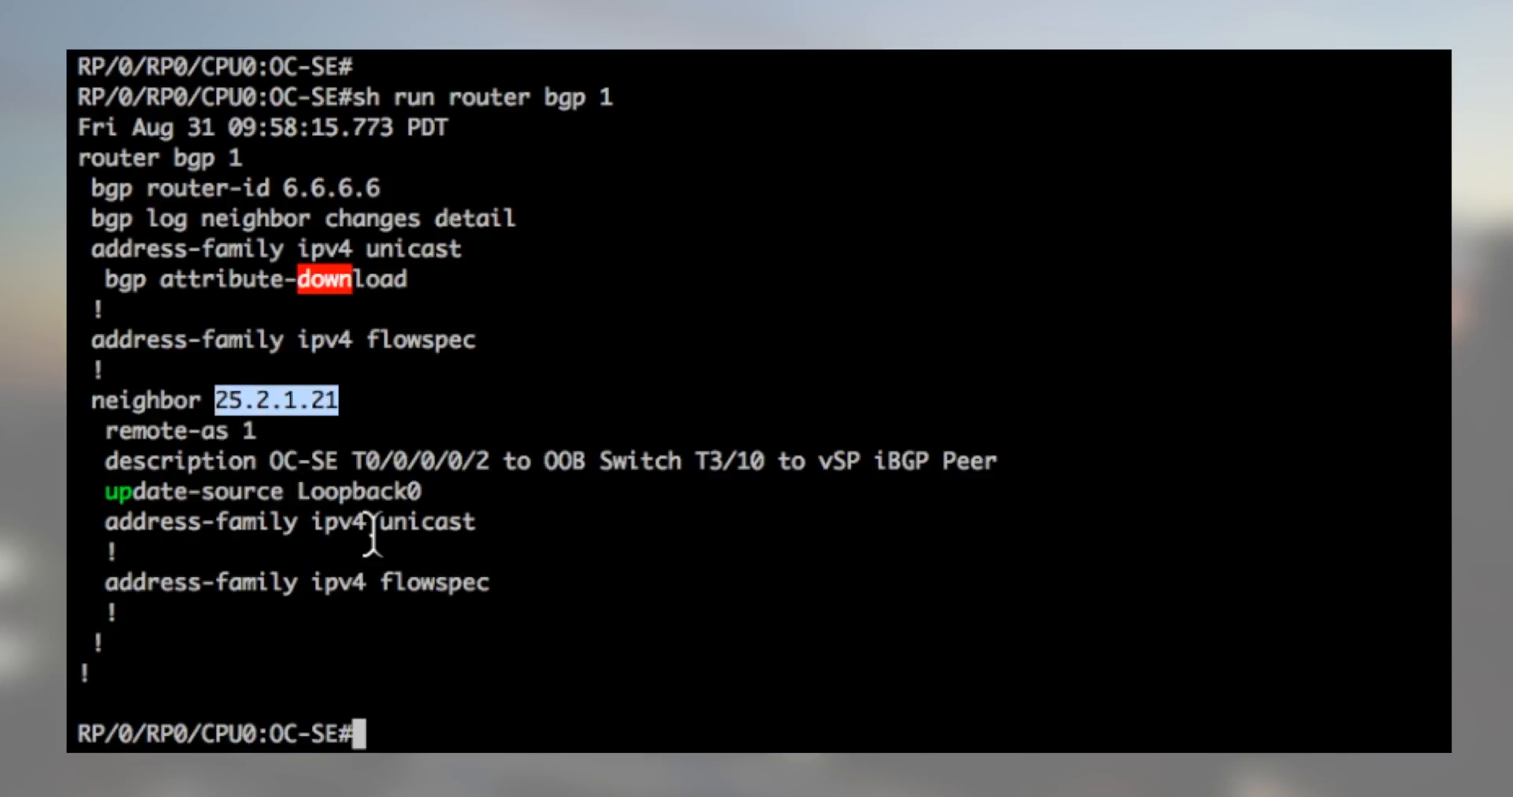
pyautogui.doubleClick(433, 583)
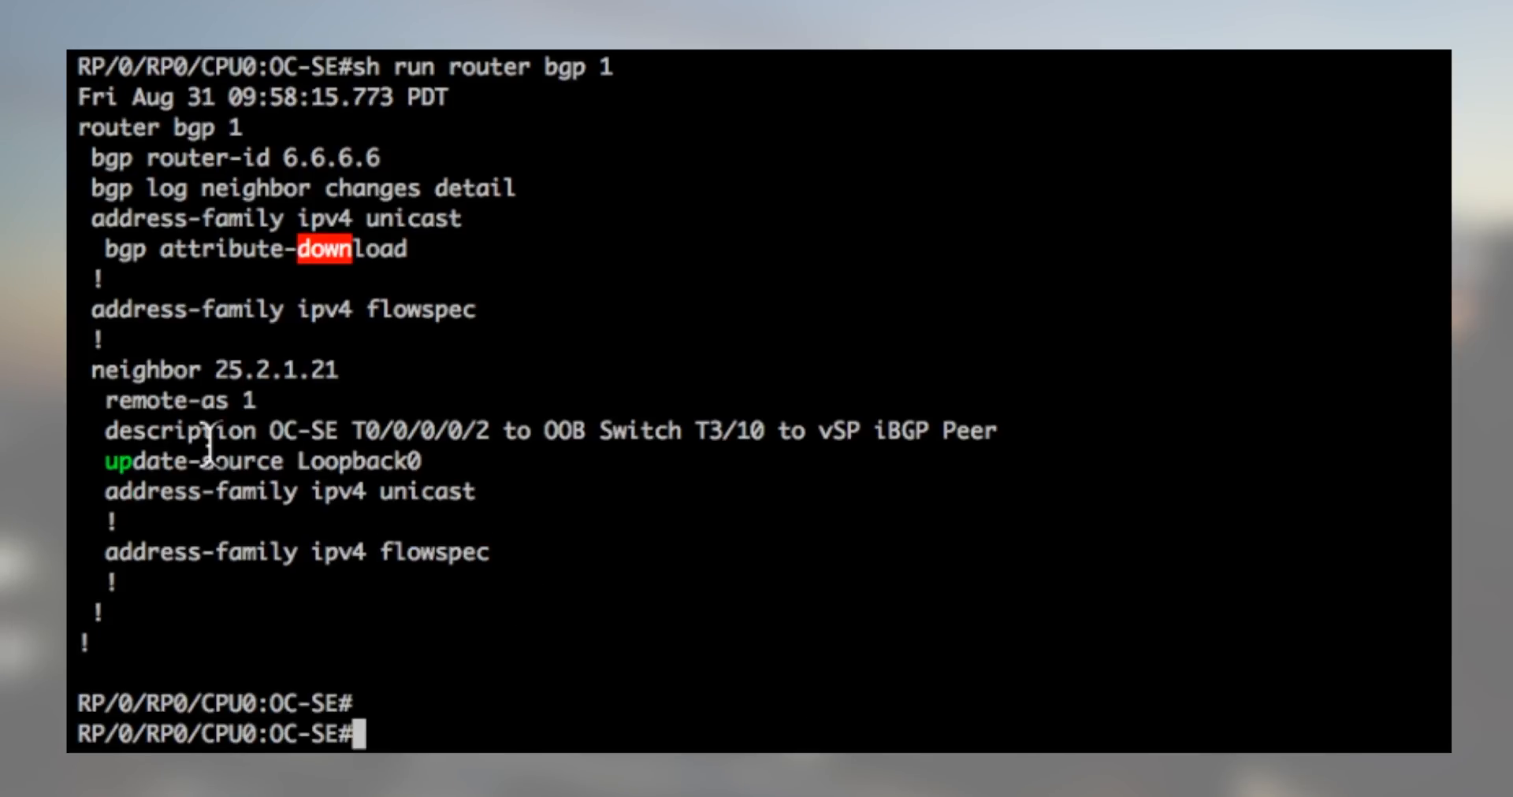
pyautogui.write('sh run flowspec')
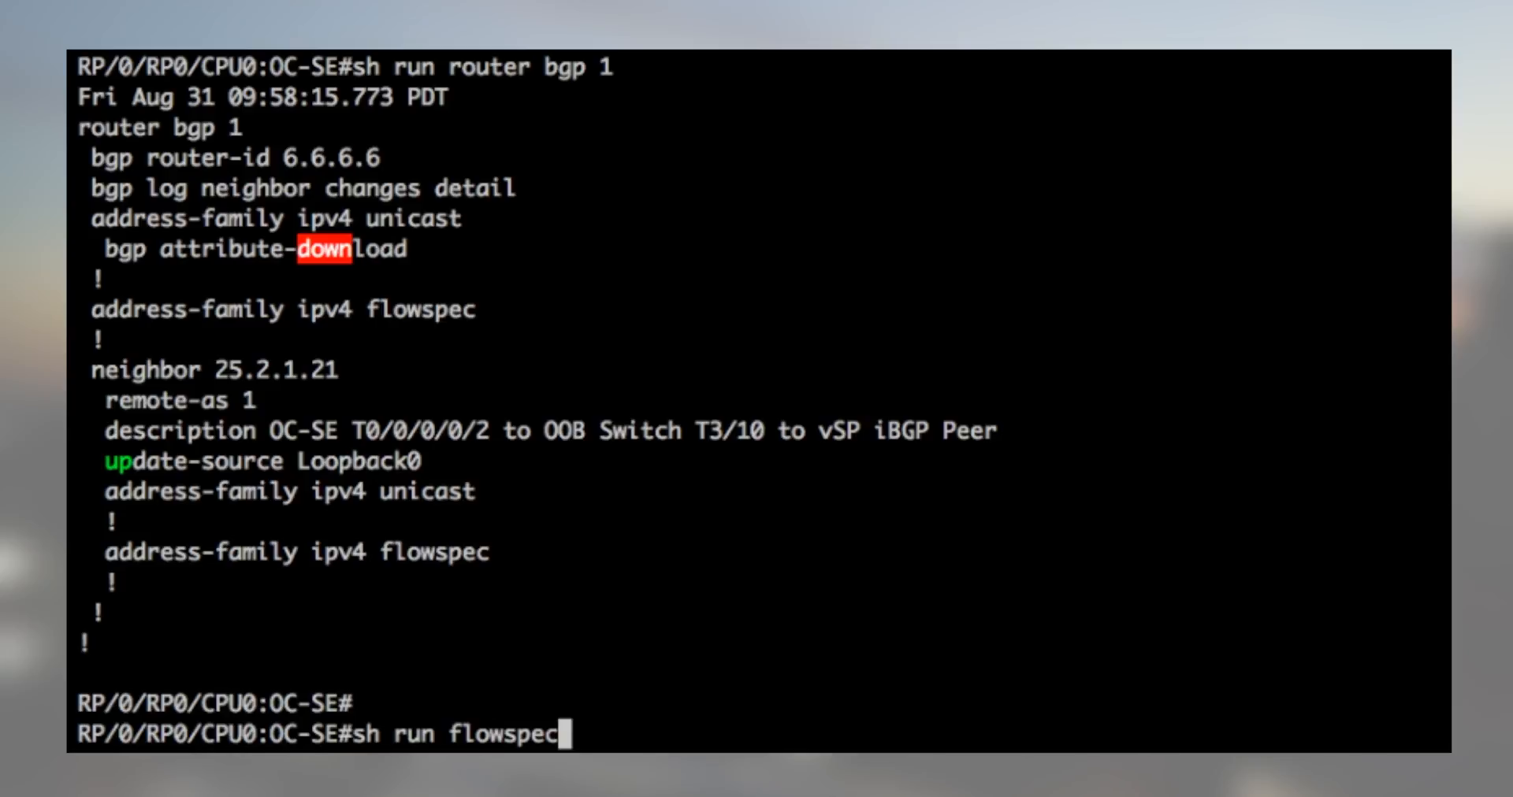
pyautogui.press('Return')
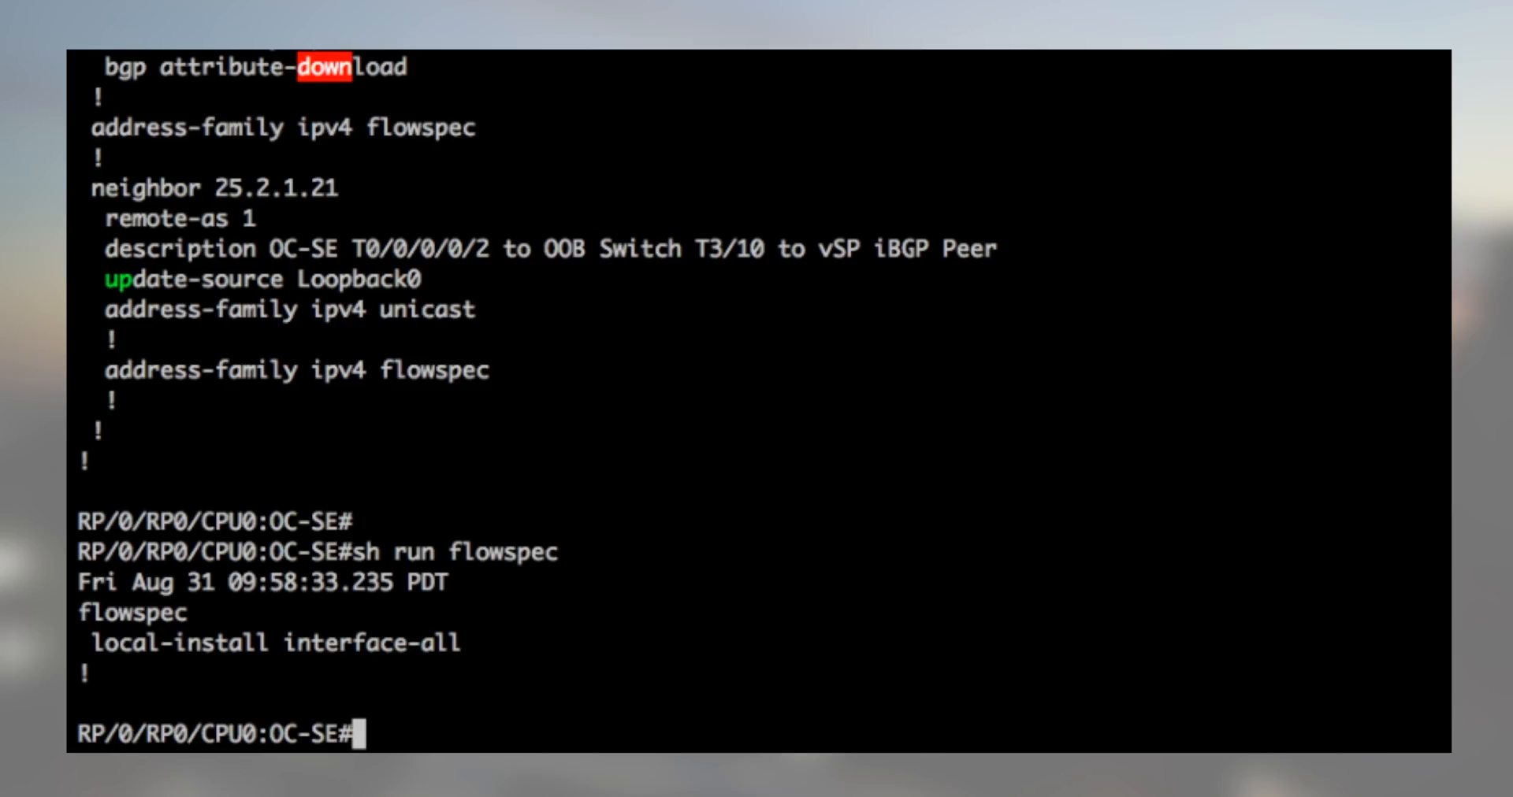